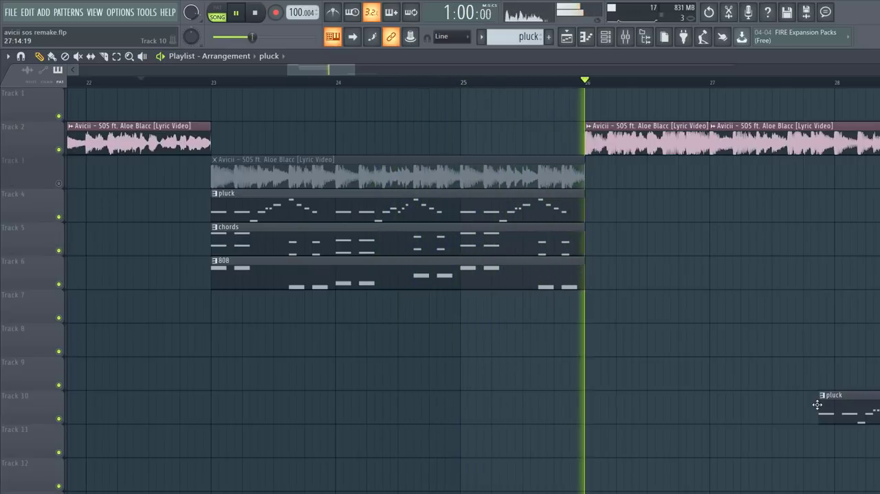
# Toggle the transport to Pattern mode so the pluck pattern plays alone.
pyautogui.click(217, 12)
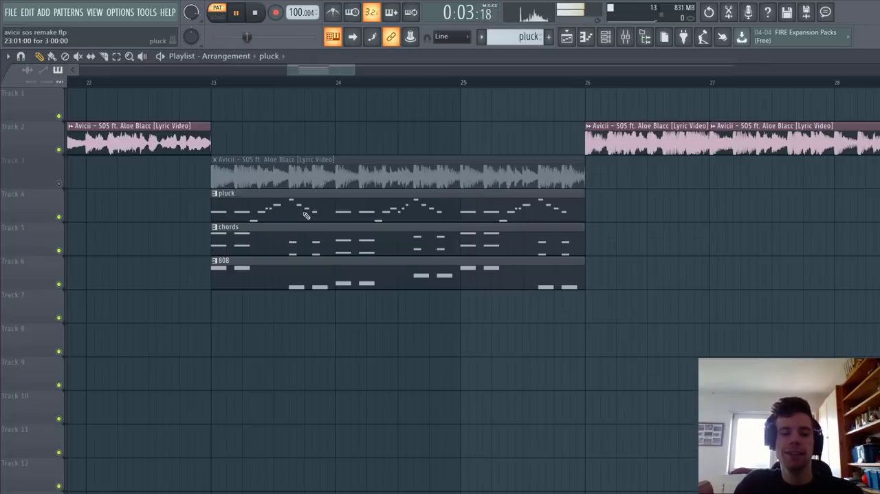
# Open the pluck's Serum [64bit] channel from the Channel rack, showing the PL Kalimba preset.
pyautogui.click(604, 36)
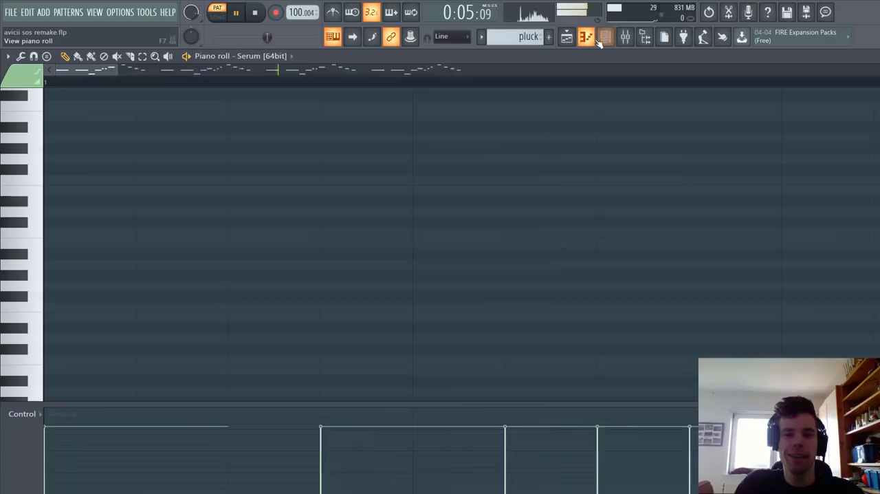
pyautogui.click(604, 36)
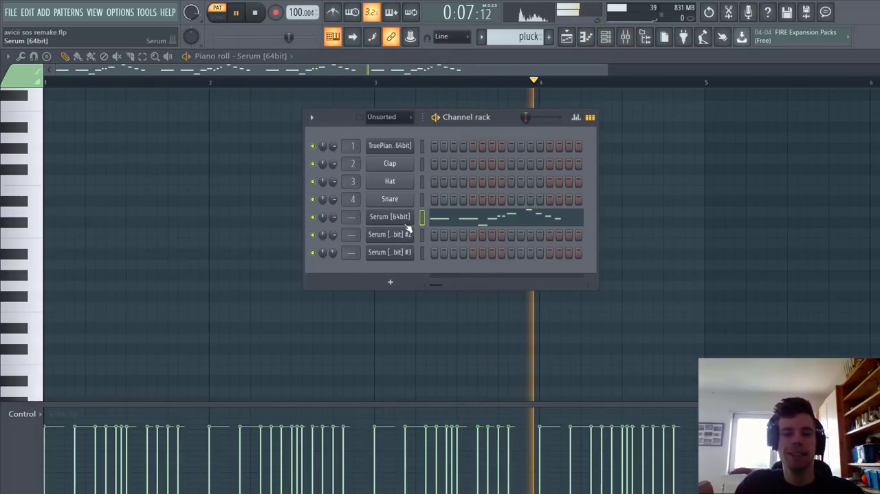
pyautogui.doubleClick(389, 216)
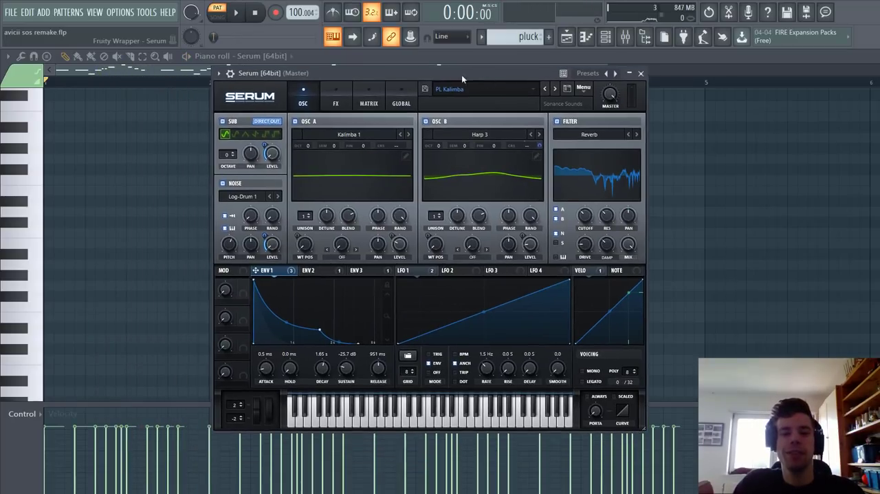
# Audition the pluck, init the Serum patch, and load Kalimba 1 on oscillator A.
pyautogui.click(236, 12)
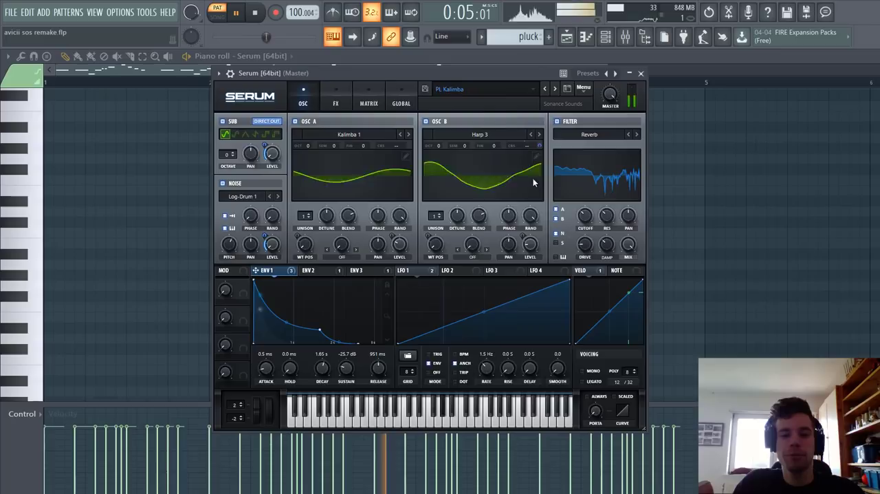
pyautogui.click(584, 88)
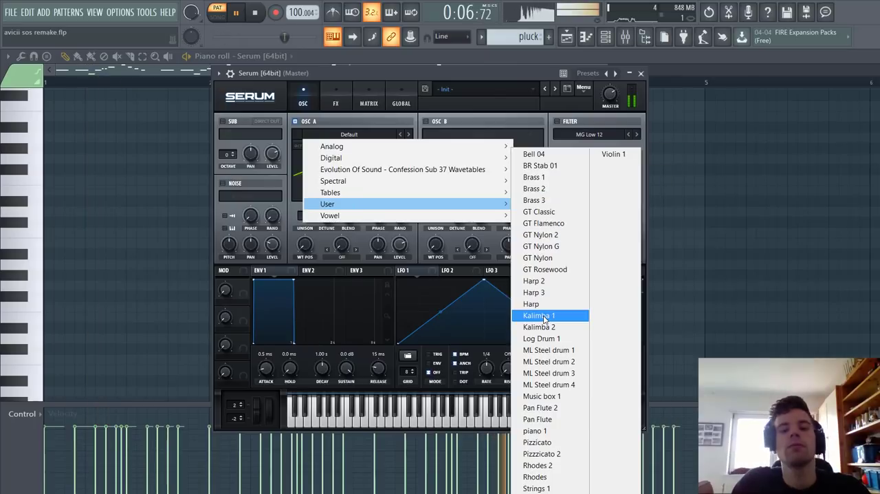
pyautogui.click(539, 315)
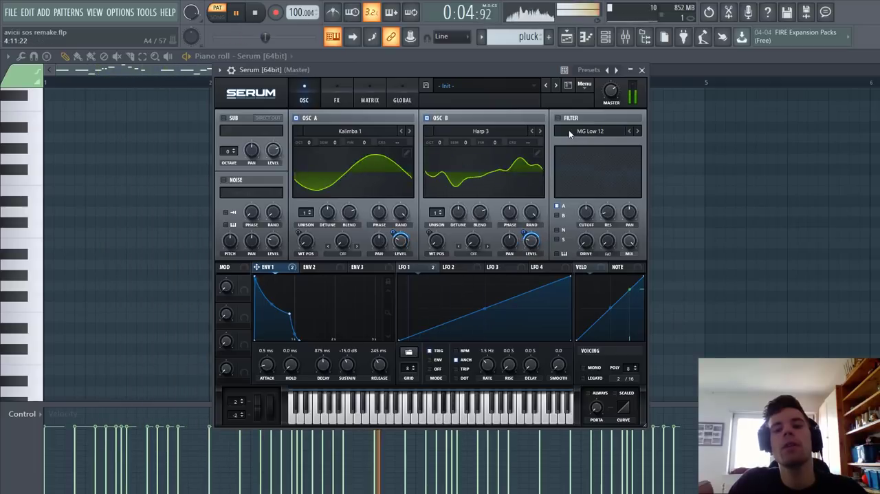
# Set the filter to Reverb, route velocity to it, and enable the noise oscillator.
pyautogui.click(590, 130)
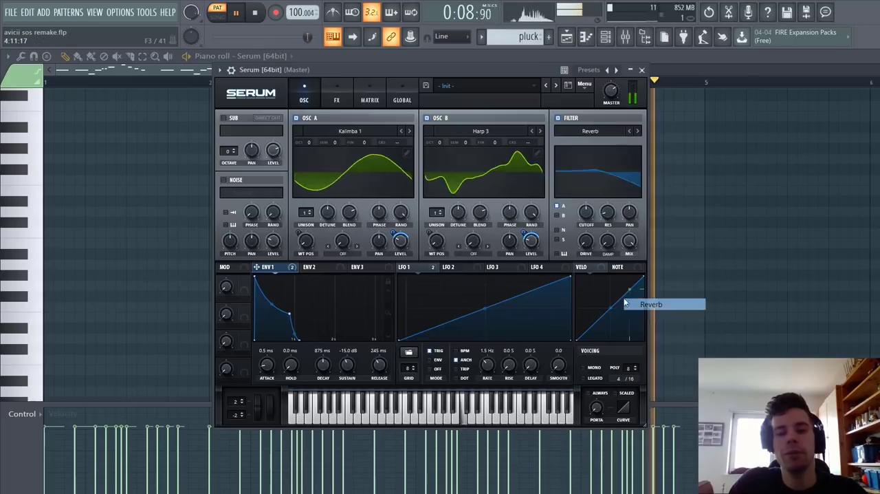
pyautogui.moveTo(585, 215); pyautogui.dragTo(585, 206)
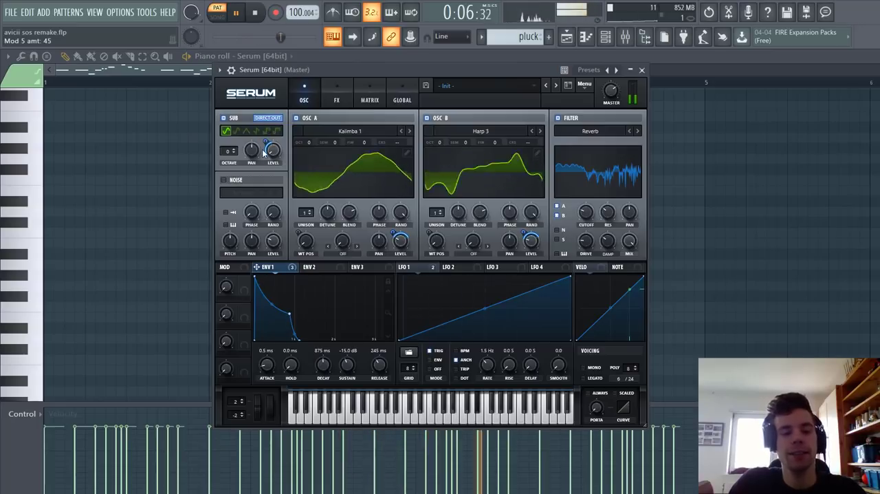
pyautogui.click(225, 179)
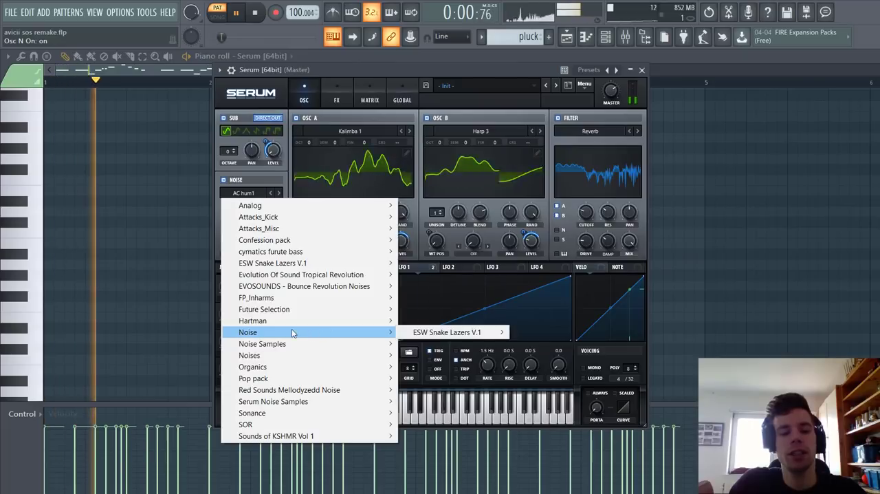
pyautogui.moveTo(292, 378)
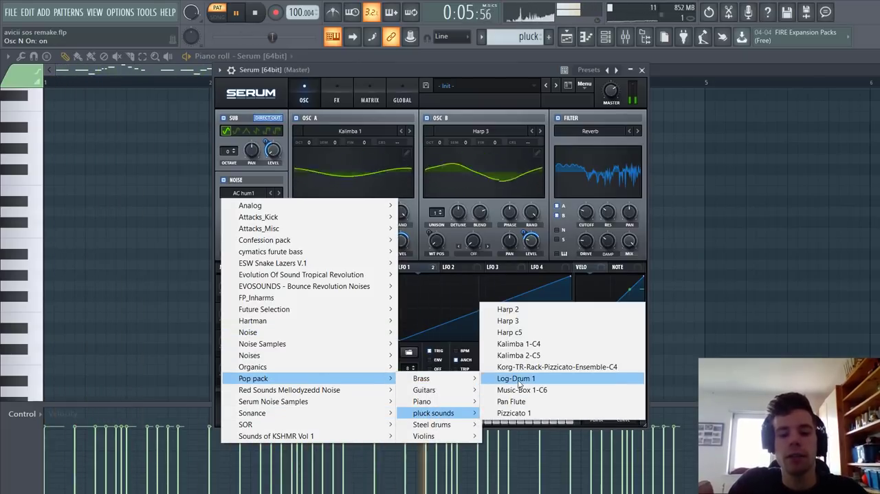
# Load Log-Drum 1 as the noise sample and lengthen ENV 1 attack to 12 ms.
pyautogui.click(515, 378)
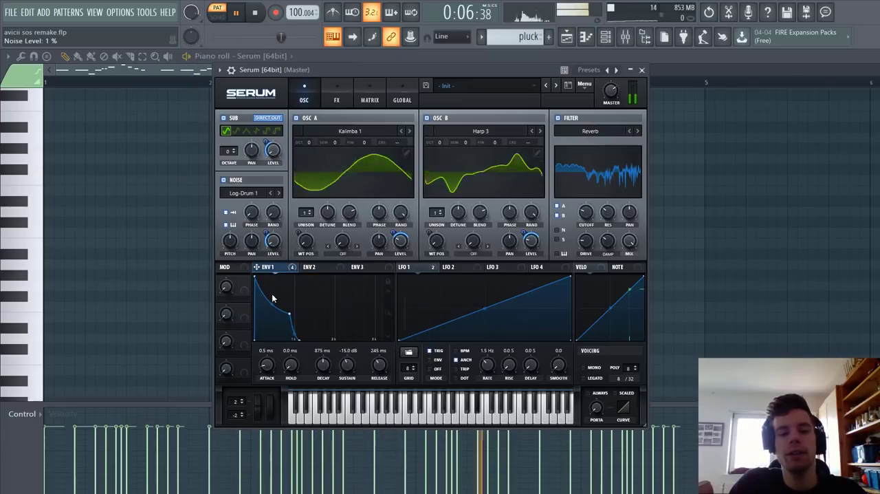
pyautogui.moveTo(267, 365); pyautogui.dragTo(268, 350)
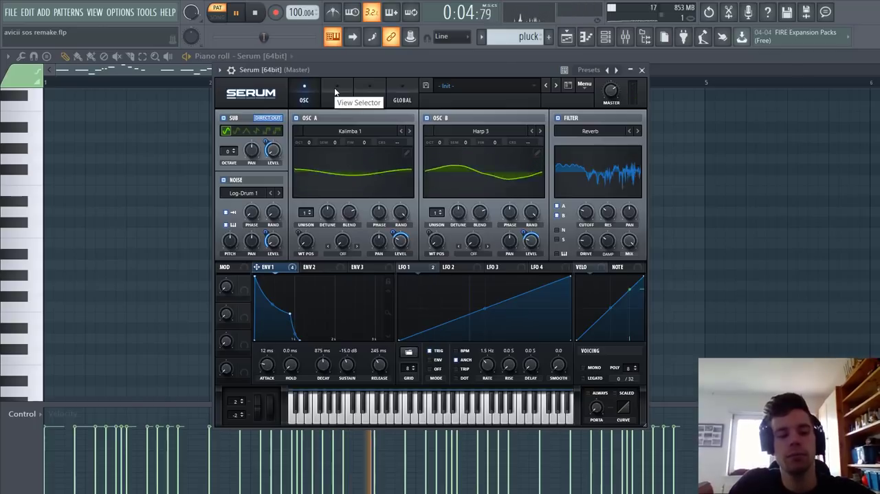
# In Serum's FX page, set the Hyper mix, add further effects, and adjust EQ gain.
pyautogui.click(336, 99)
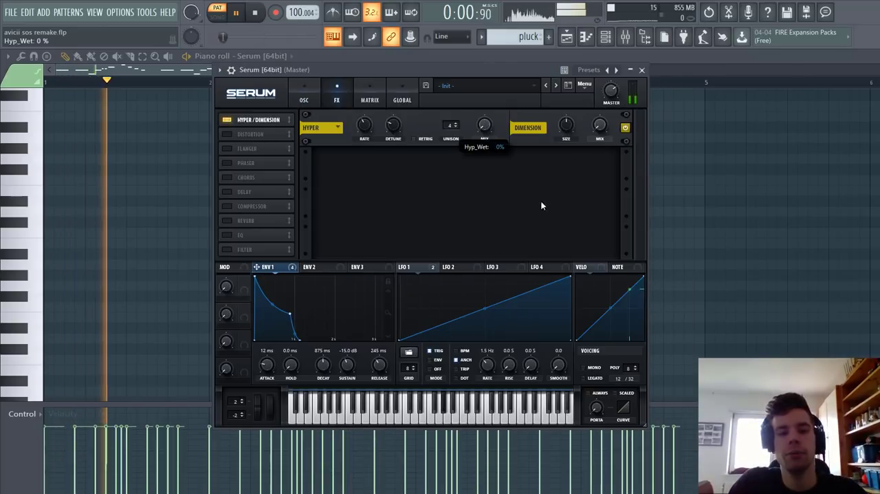
pyautogui.moveTo(565, 125); pyautogui.dragTo(565, 113)
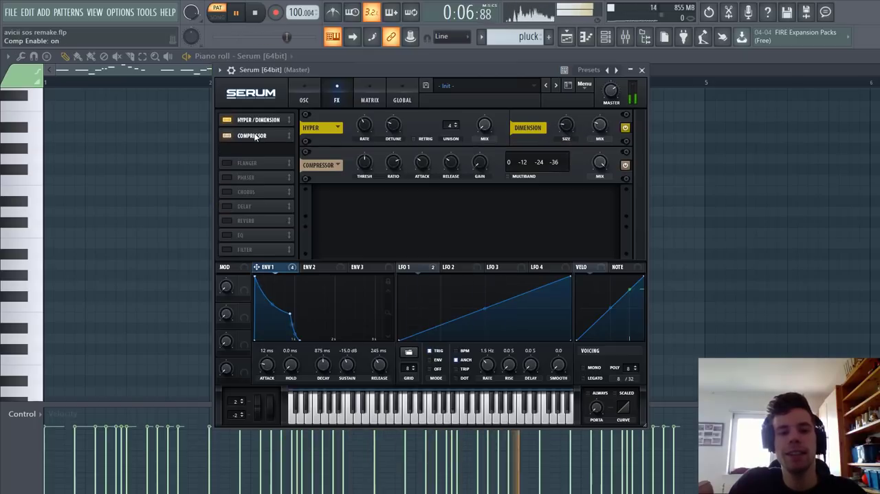
pyautogui.click(251, 149)
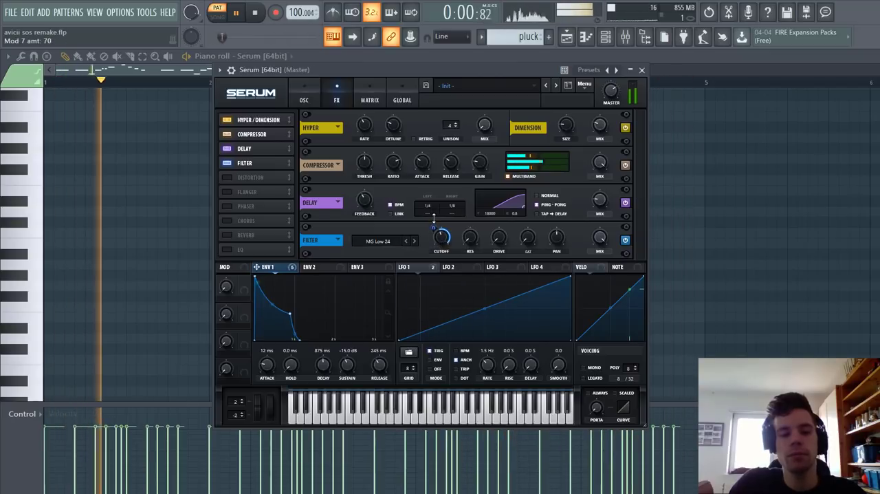
pyautogui.moveTo(469, 239)
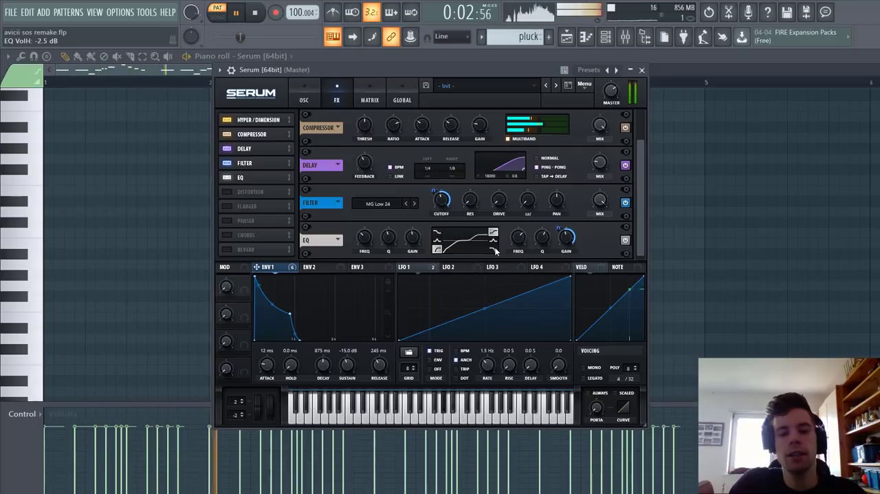
pyautogui.moveTo(565, 241); pyautogui.dragTo(566, 234)
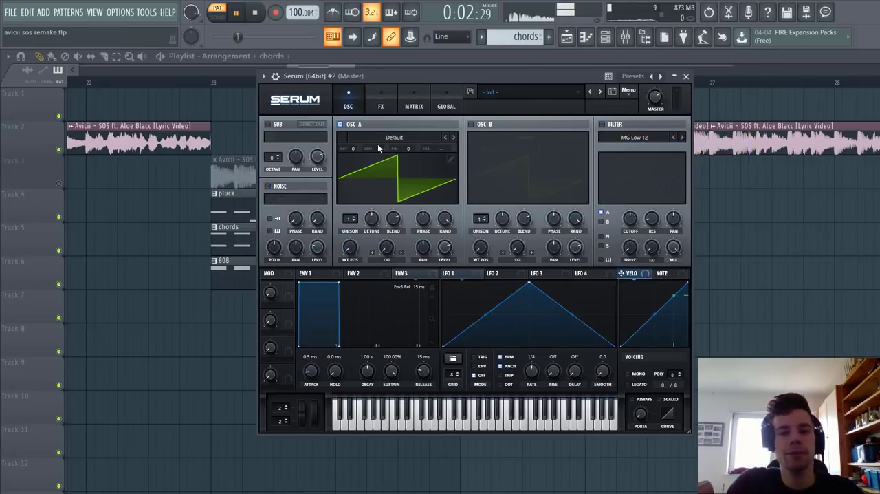
# Load ML Steel drum 1 on oscillator A and enable oscillator B in Serum #2.
pyautogui.click(393, 137)
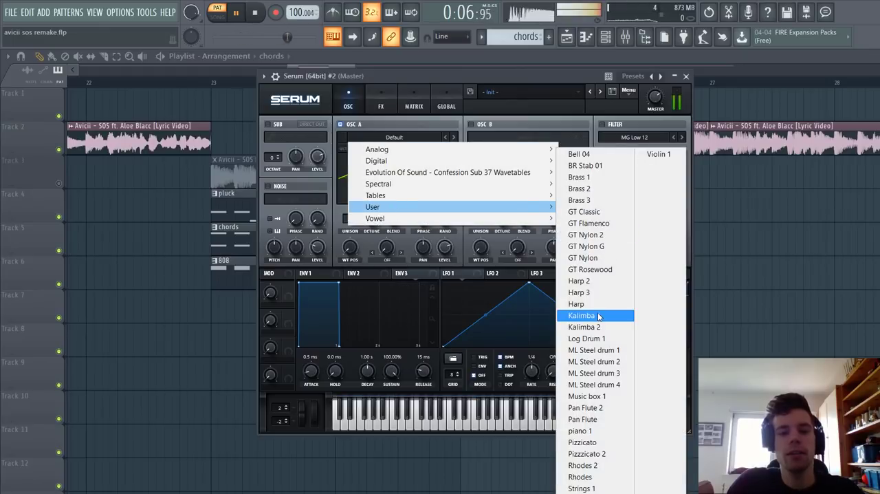
pyautogui.click(593, 349)
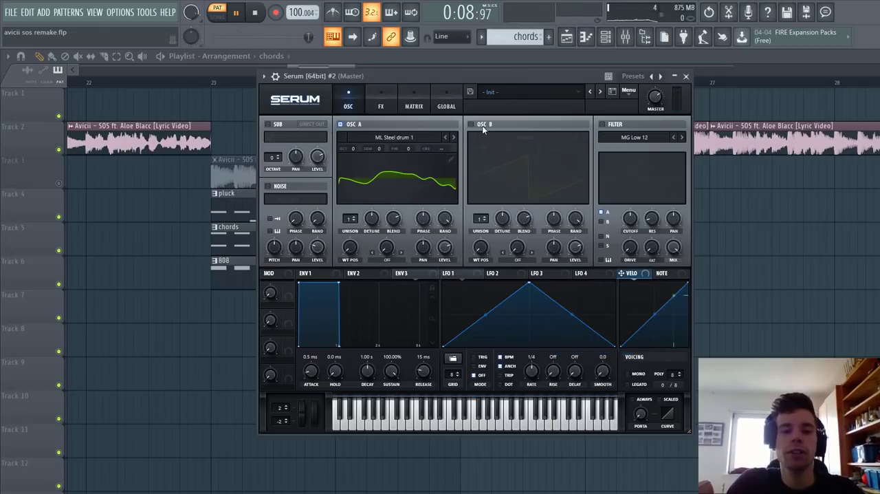
pyautogui.click(471, 124)
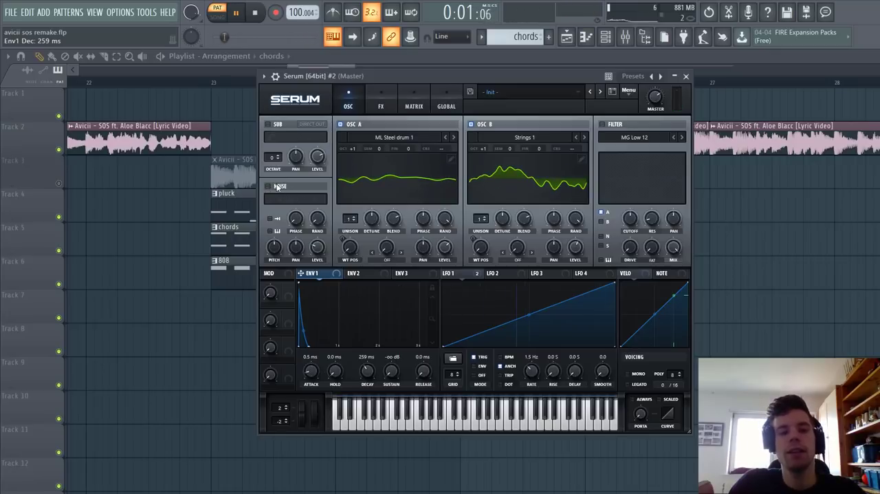
# Enable the noise oscillator and choose the Steel Drum 3 sample for the chords.
pyautogui.click(296, 198)
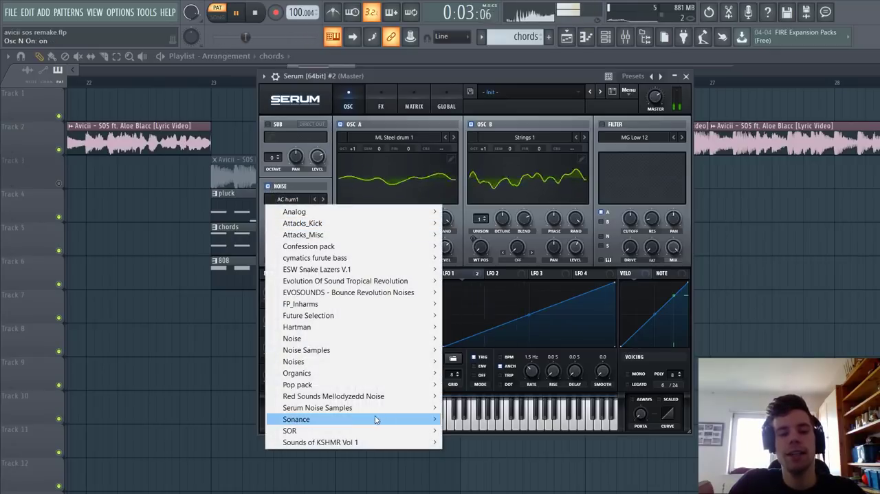
pyautogui.moveTo(297, 384)
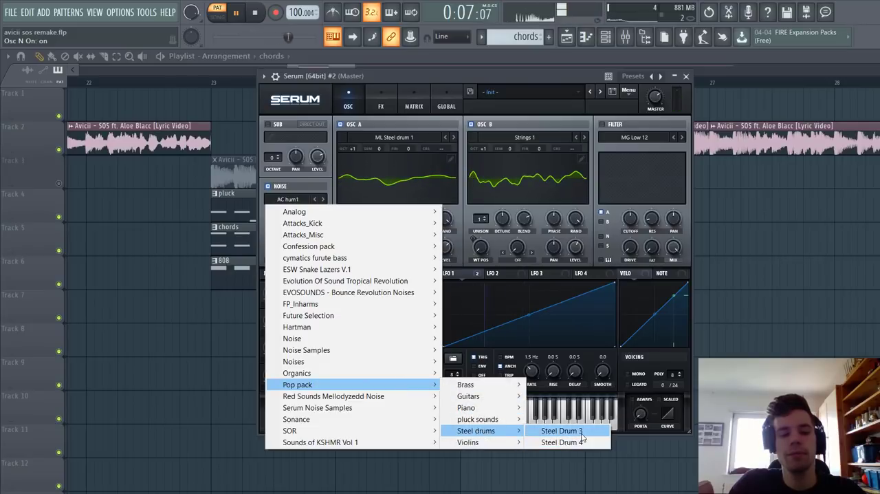
pyautogui.click(561, 430)
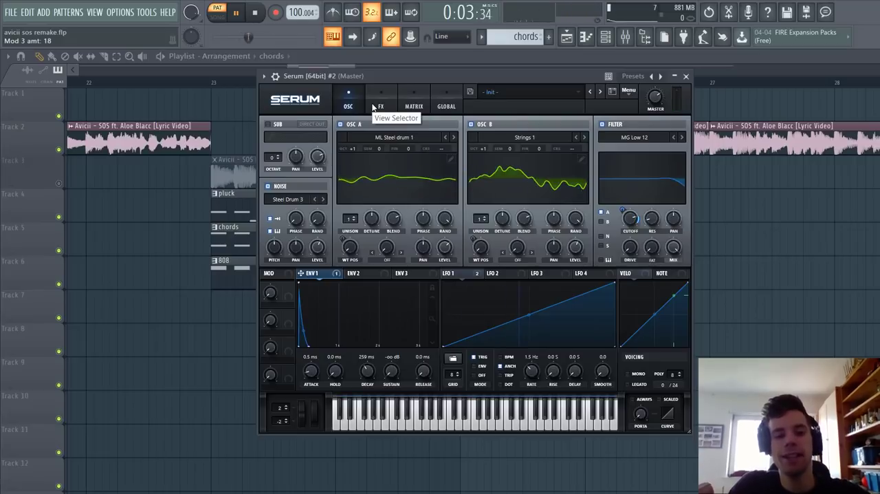
# Enable Hyper/Dimension, add Reverb at 20% mix, and enable the EQ module.
pyautogui.click(380, 106)
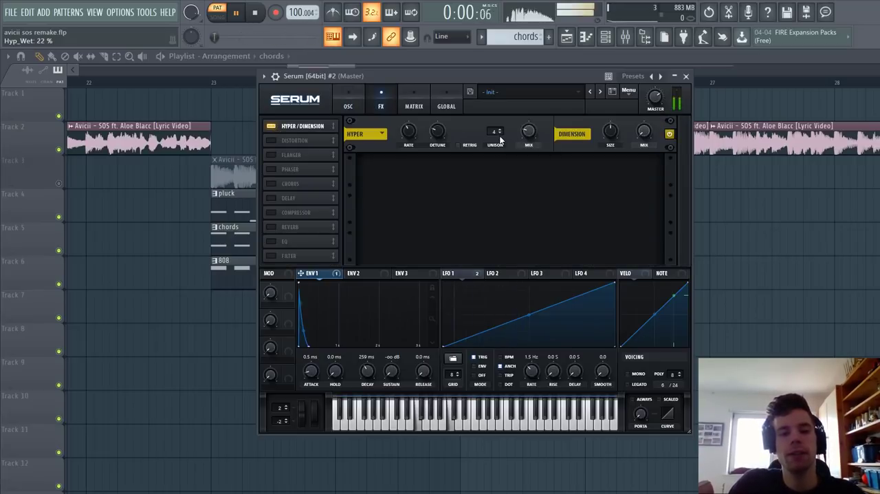
pyautogui.moveTo(644, 130); pyautogui.dragTo(644, 127)
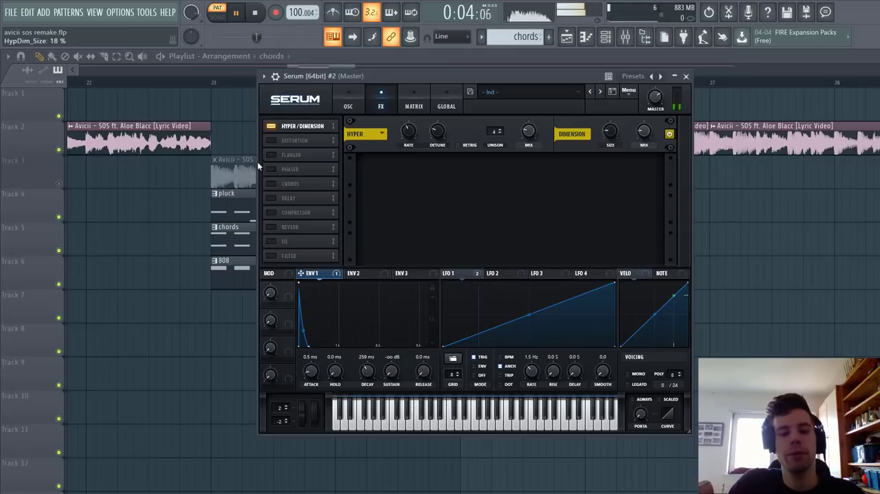
pyautogui.click(271, 141)
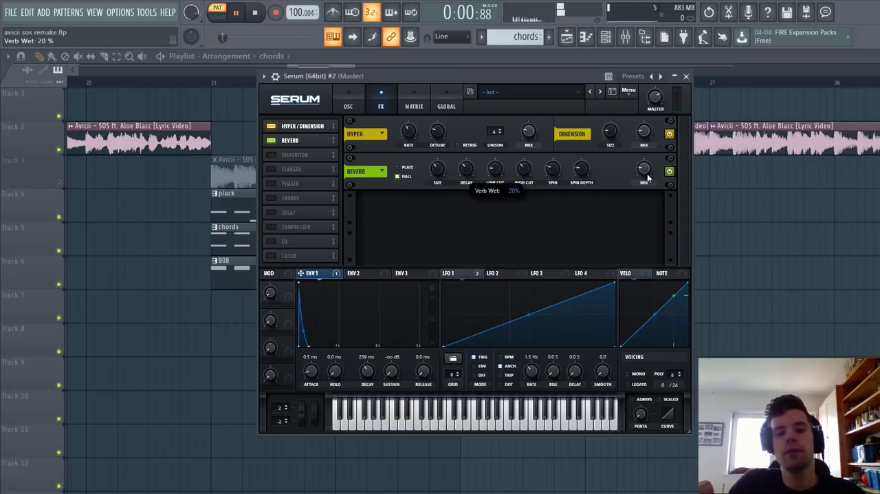
pyautogui.moveTo(644, 169); pyautogui.dragTo(644, 179)
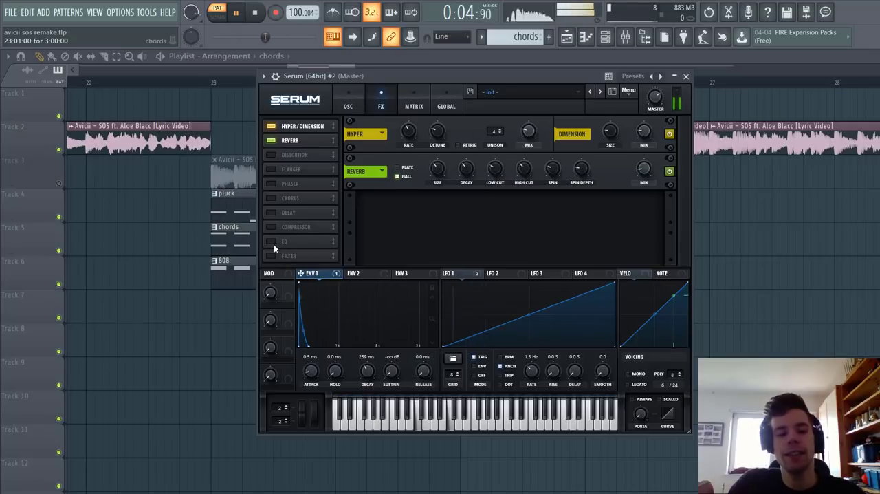
pyautogui.click(270, 157)
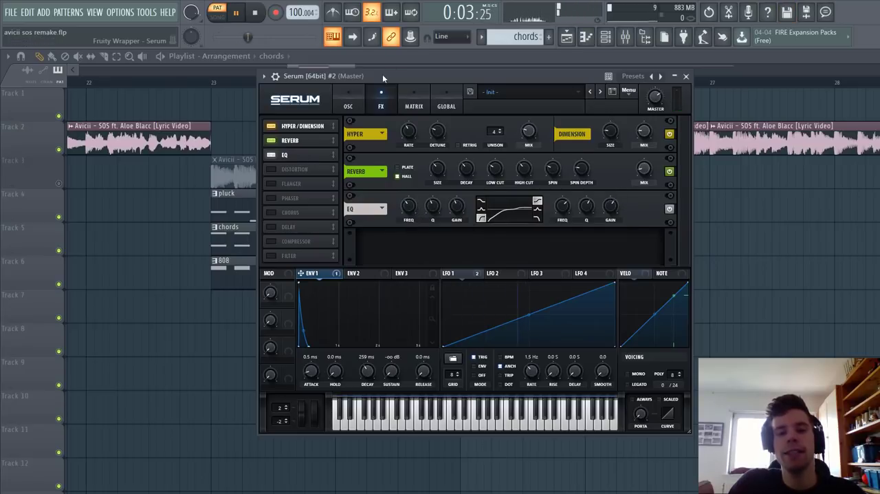
pyautogui.click(685, 75)
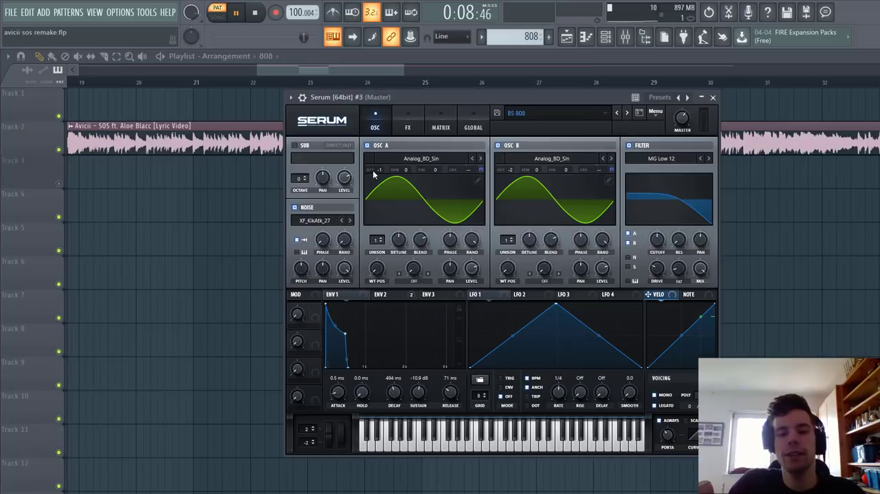
# Drop the 808's oscillator A an octave and shorten ENV2 decay to about 56 ms.
pyautogui.click(387, 293)
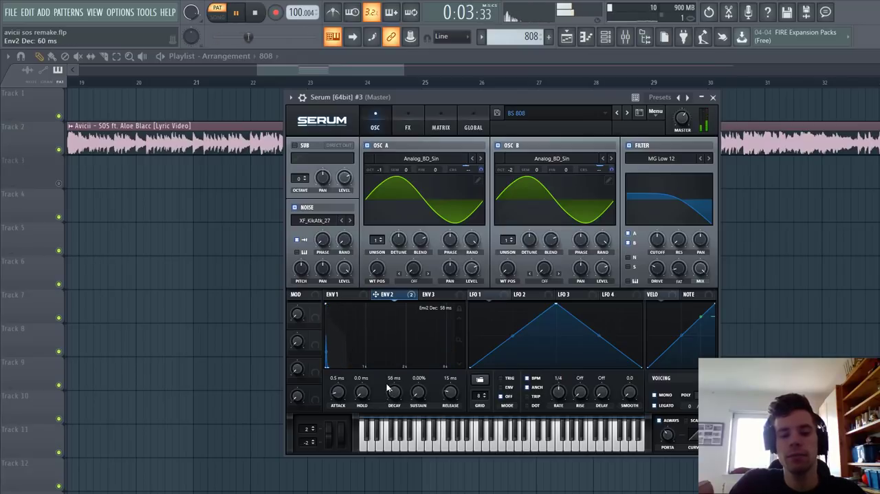
pyautogui.click(407, 127)
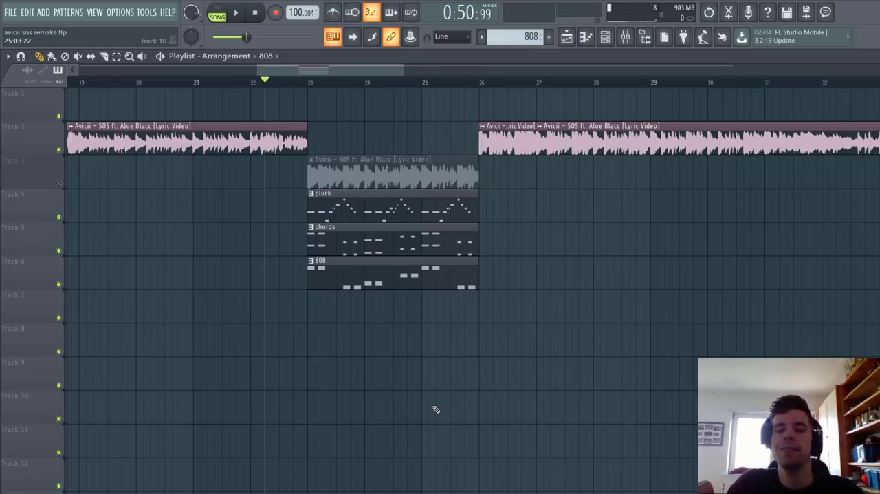
pyautogui.moveTo(449, 431)
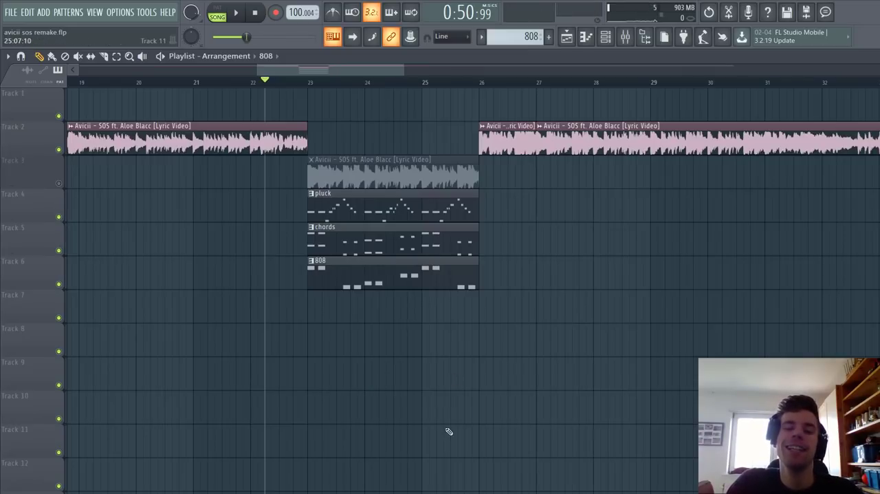